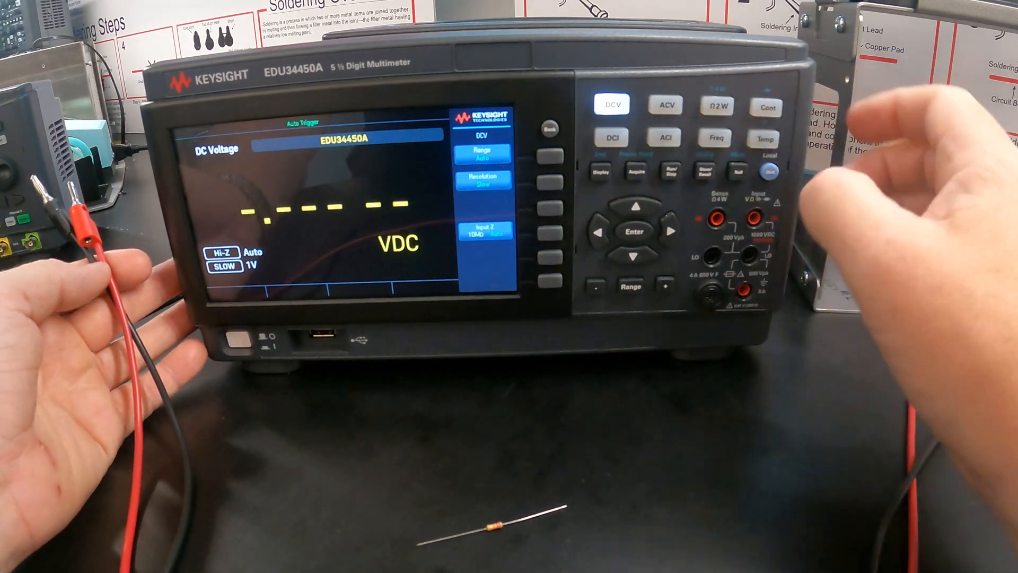
{"action": "left_click", "coordinate": [715, 106]}
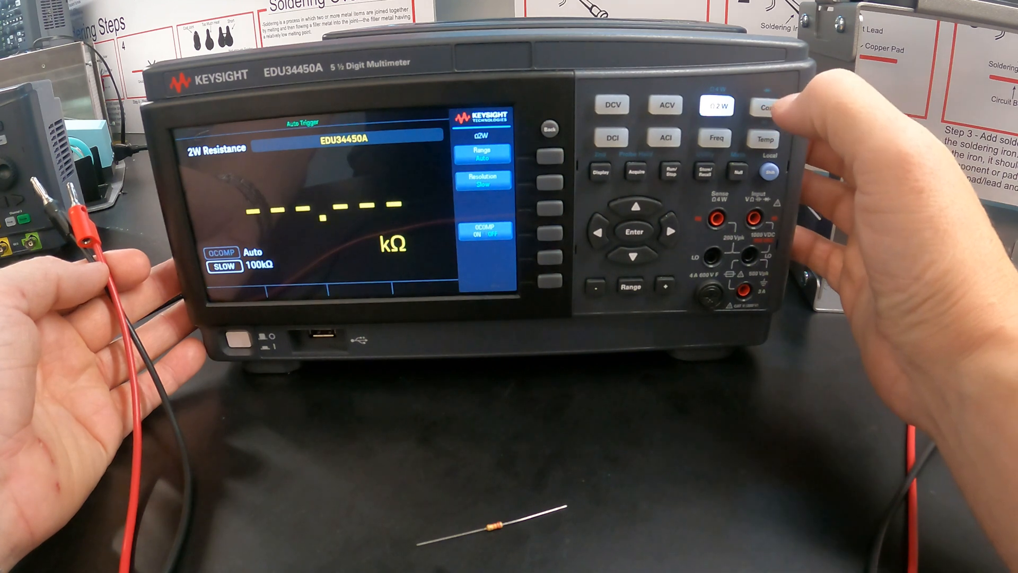
{"action": "left_click", "coordinate": [714, 106]}
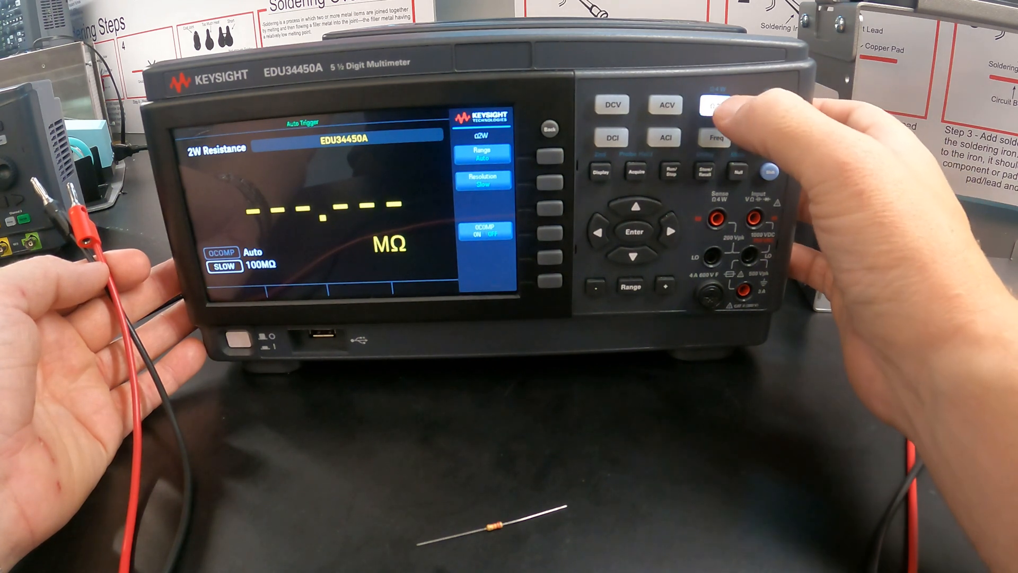